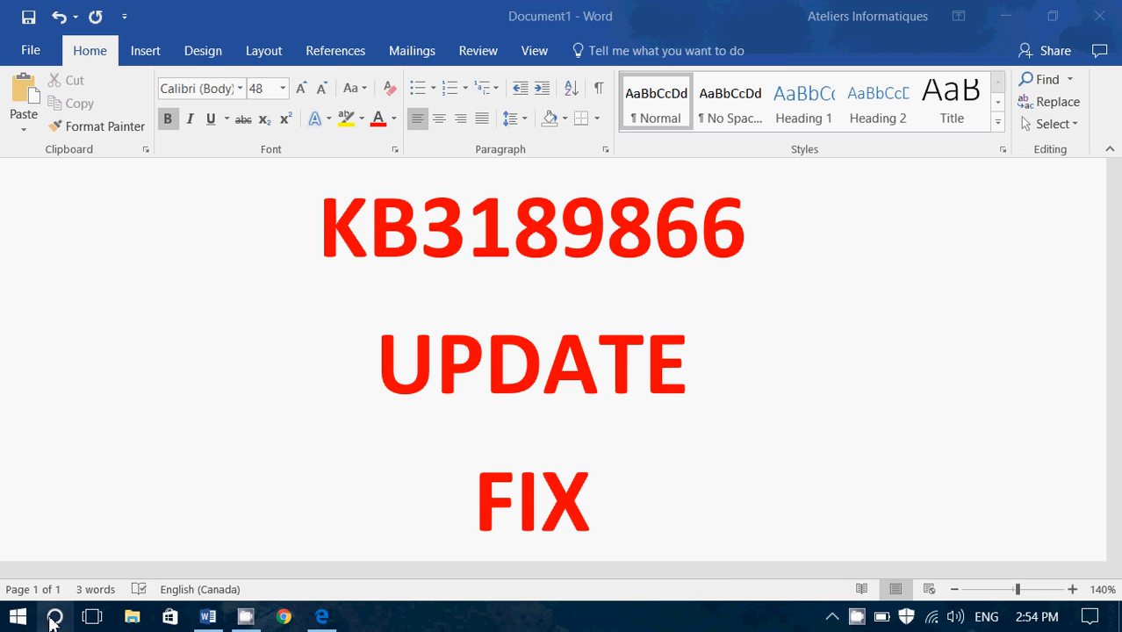
# Step: Search Cortana for 'info' so System Information appears as the best match
pyautogui.click(54, 617)
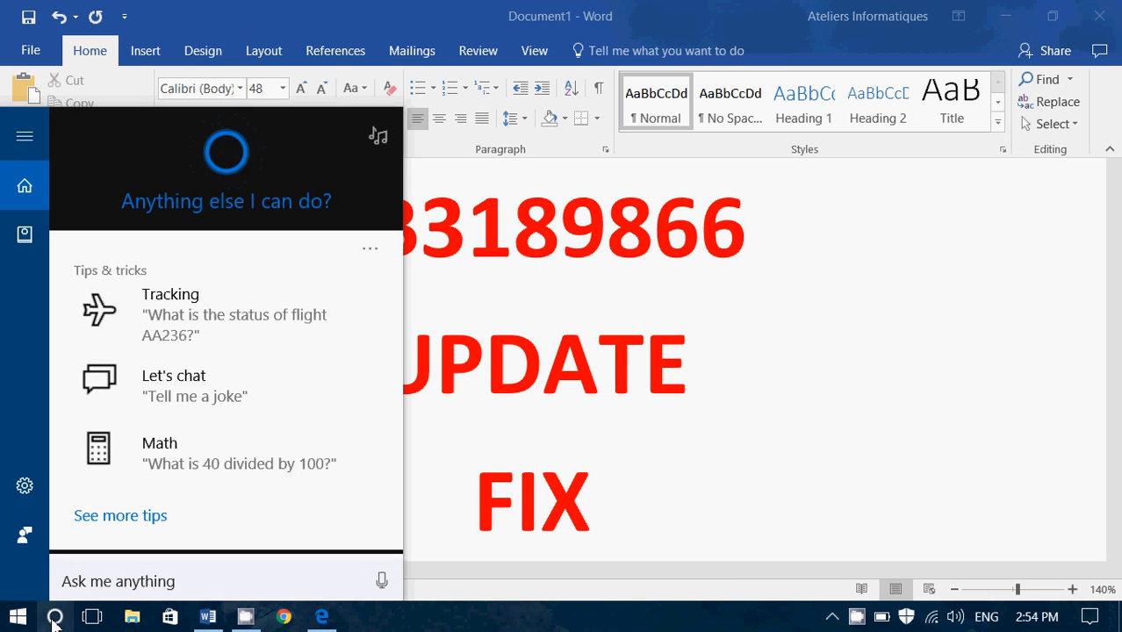
pyautogui.write('info')
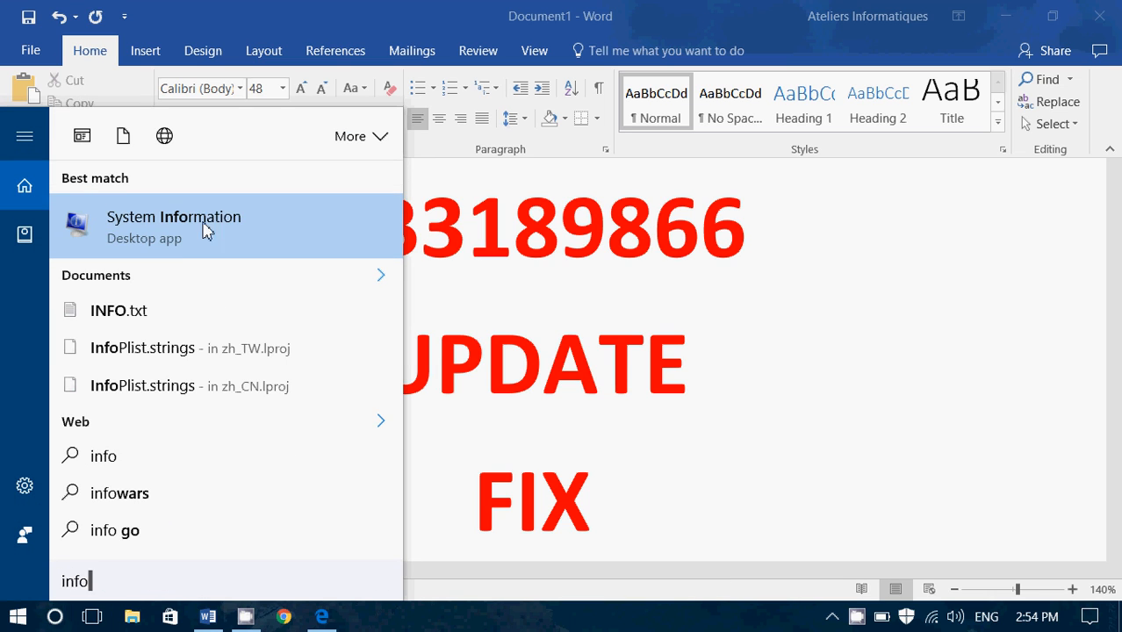
# Step: Review the System Summary showing System Type x64-based PC, then close System Information
pyautogui.click(174, 217)
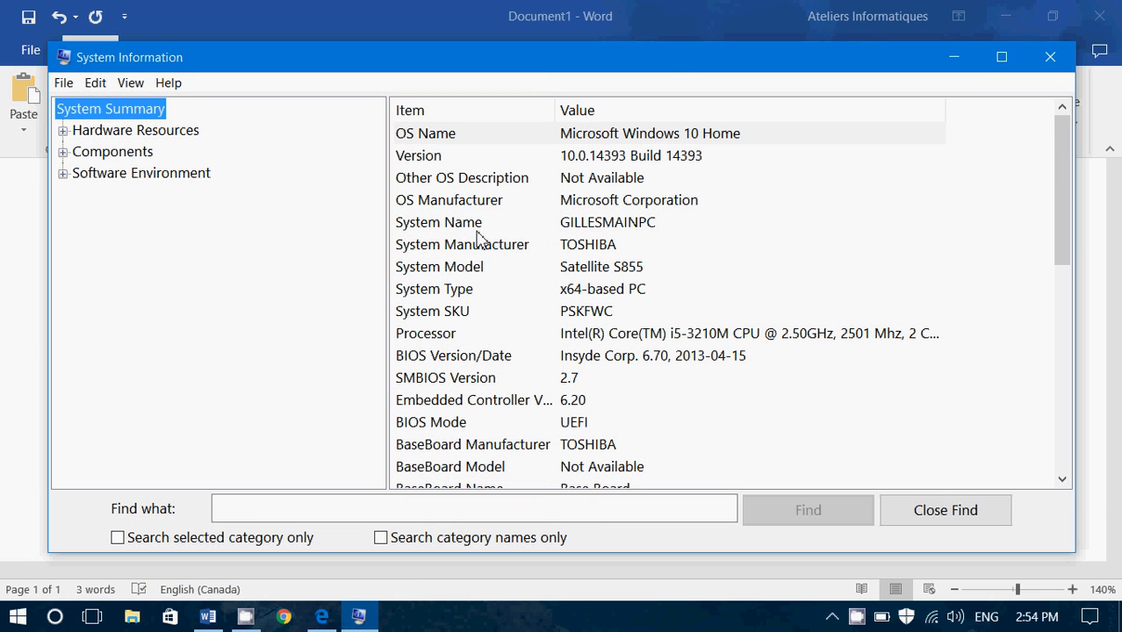
pyautogui.moveTo(397, 295)
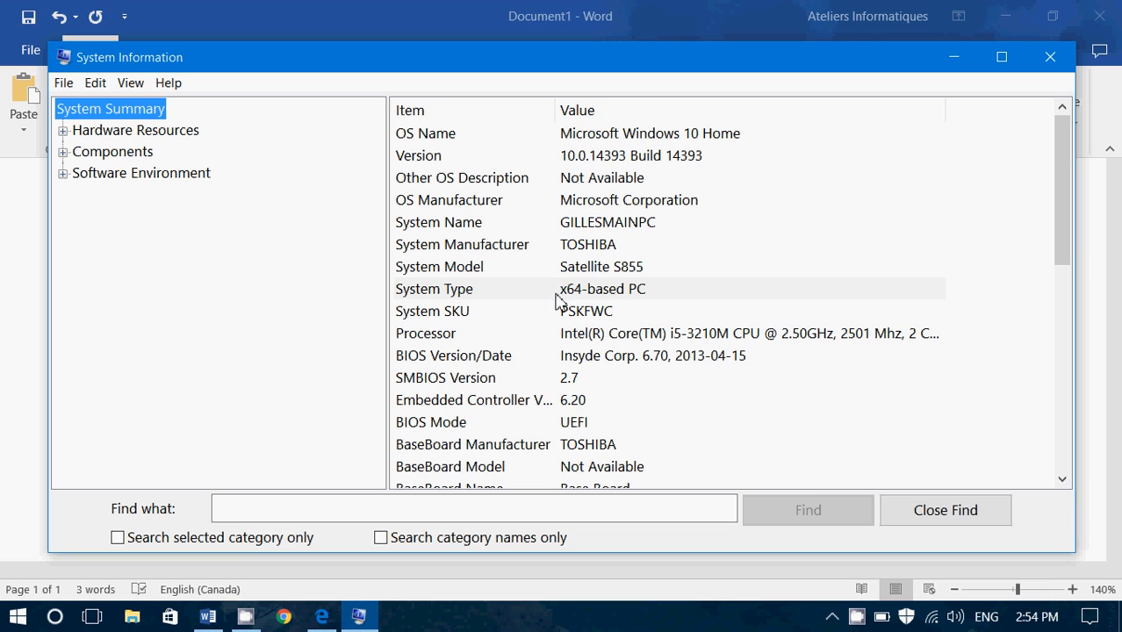
pyautogui.moveTo(686, 291)
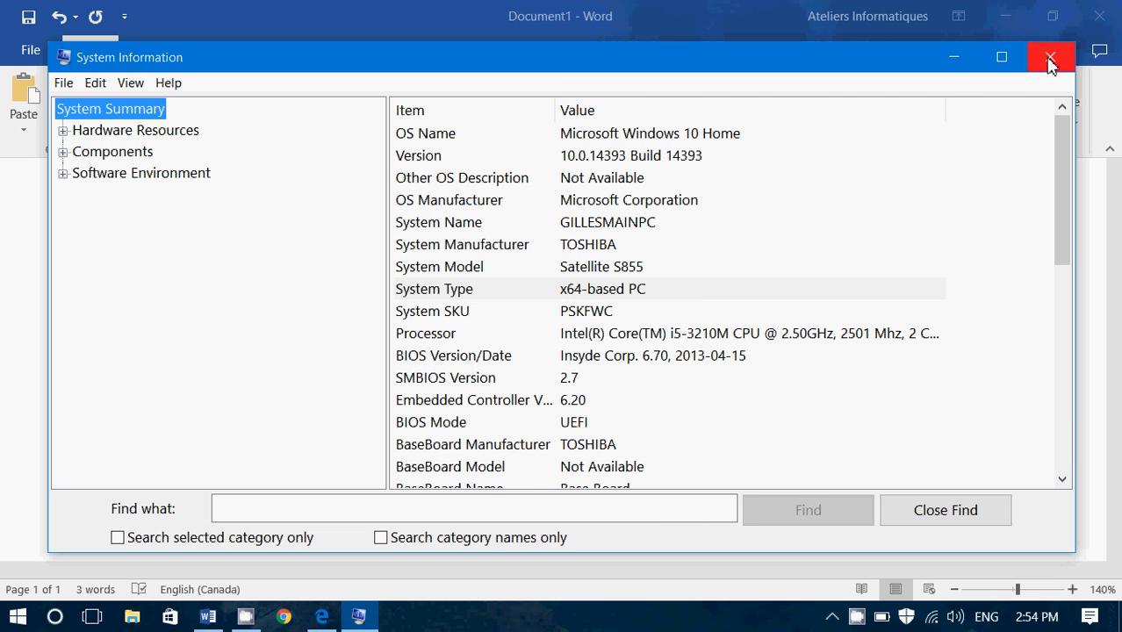
pyautogui.click(1050, 56)
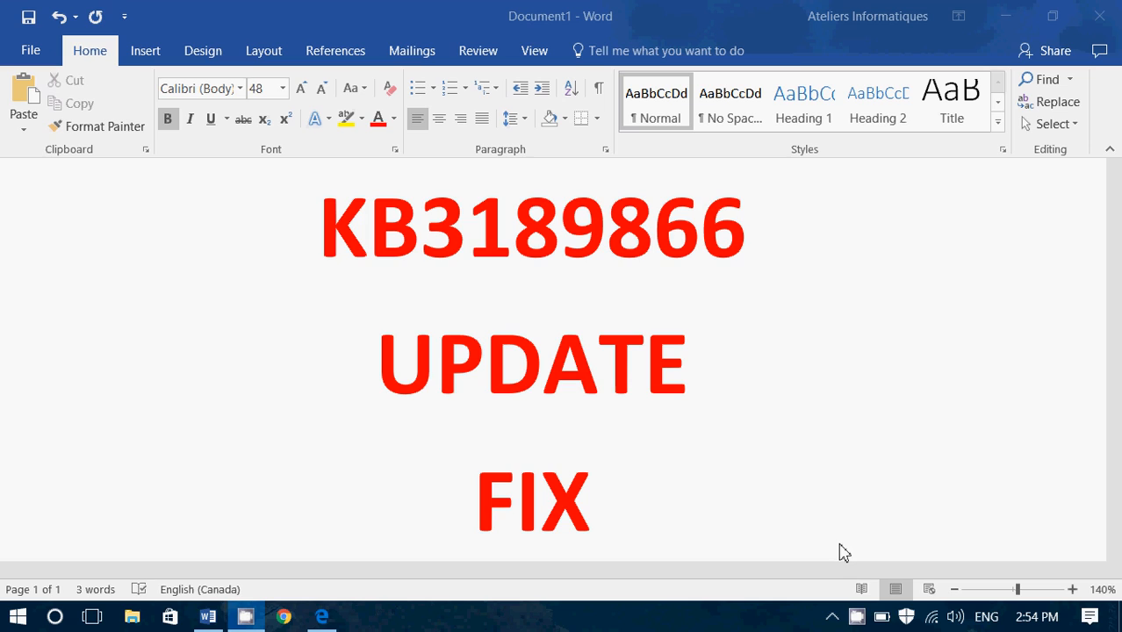
pyautogui.moveTo(857, 590)
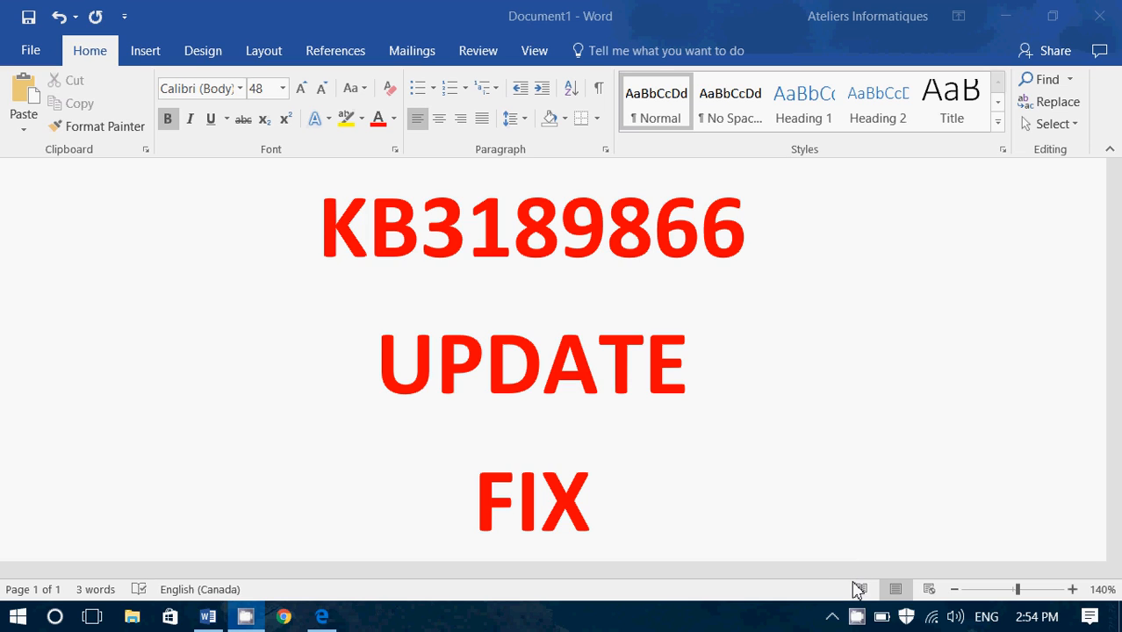